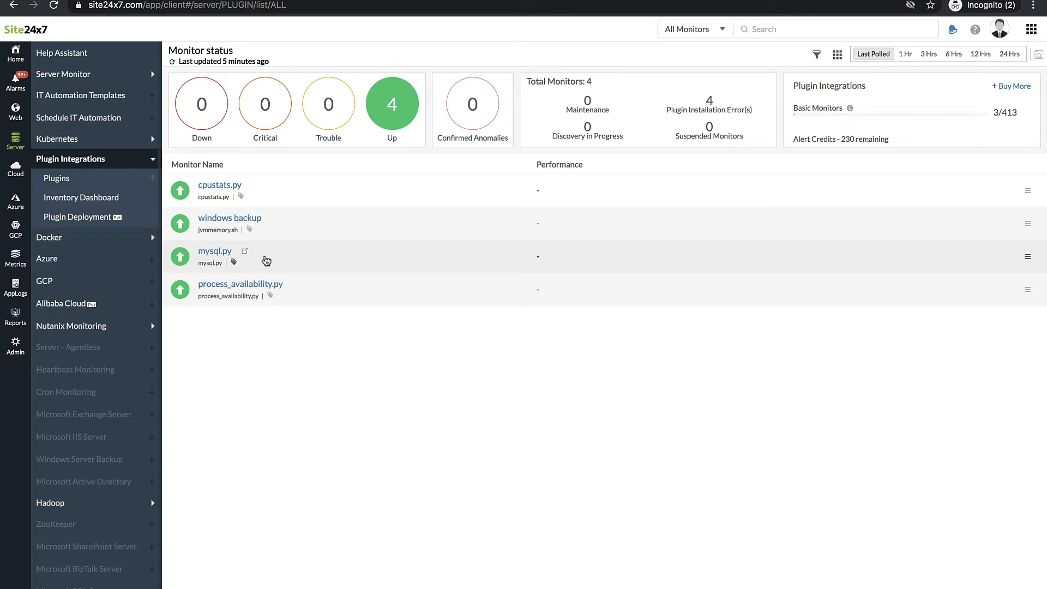
Step: Open the mysql.py plugin monitor from the Plugin Integrations list
left_click(215, 251)
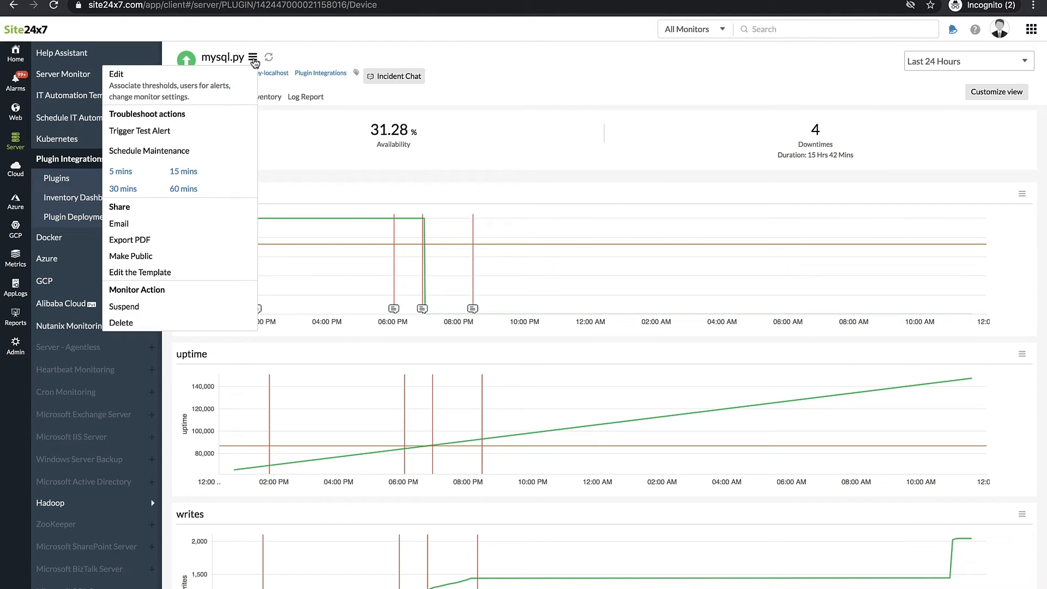
Step: Set the mysql.py monitor's Dependent on Monitor to Zylker-windows-server and save
left_click(116, 73)
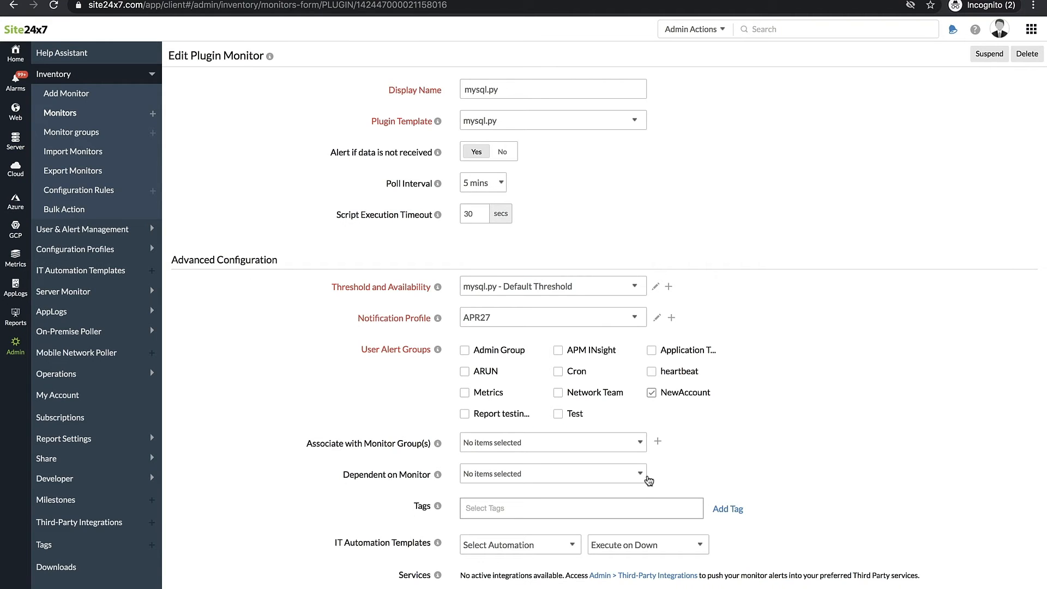
left_click(639, 474)
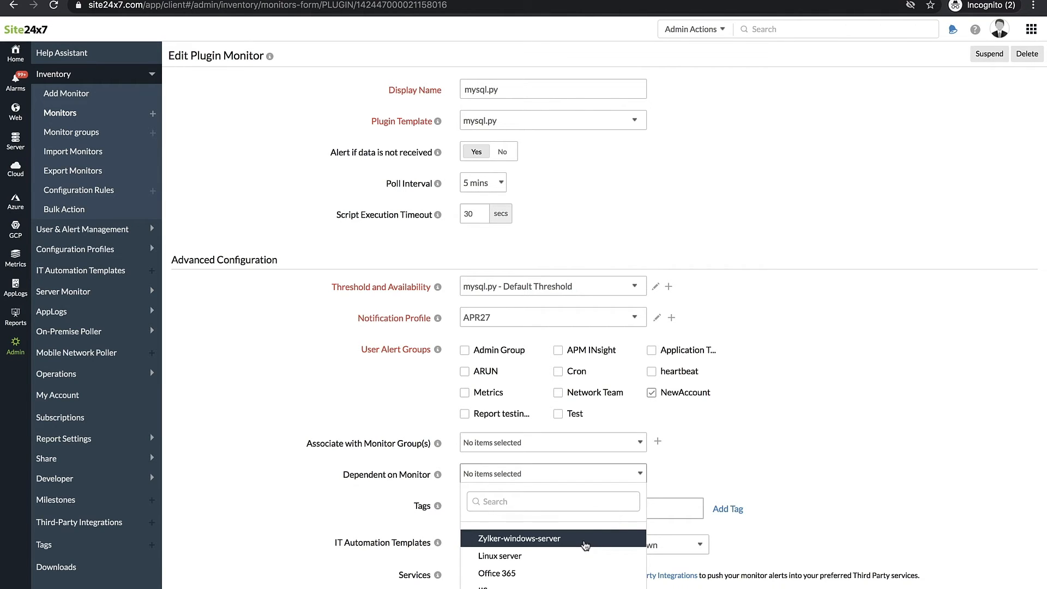
left_click(518, 538)
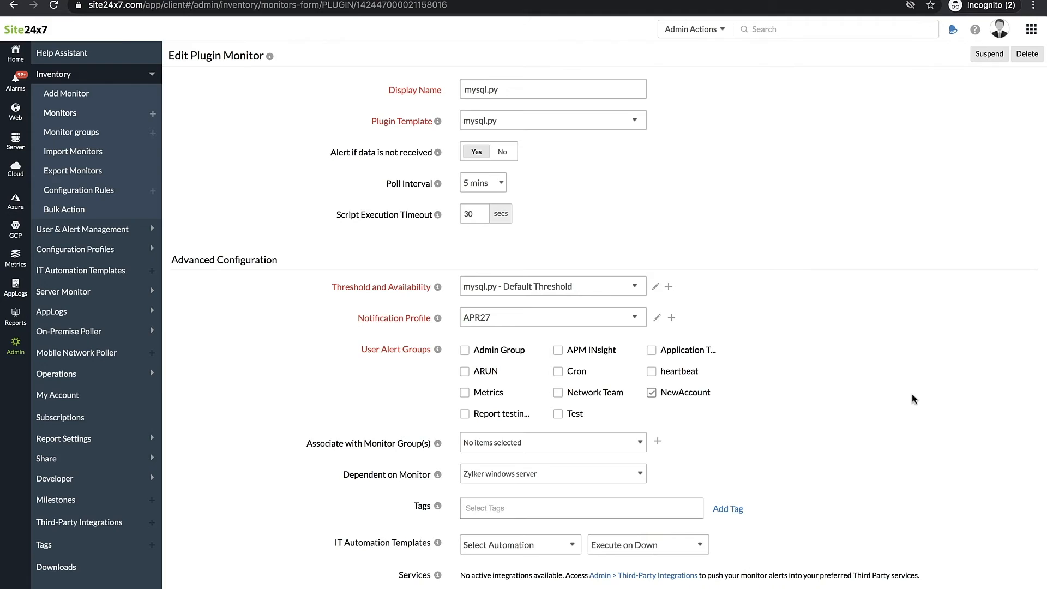
left_click(64, 99)
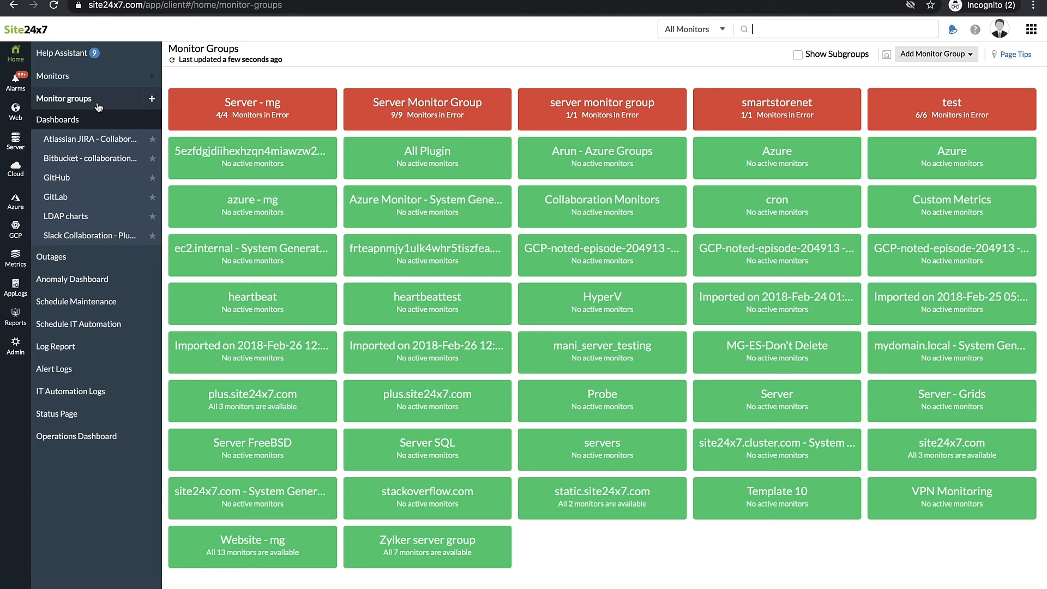
Step: Open the Zylker server group and show its group actions menu
left_click(427, 547)
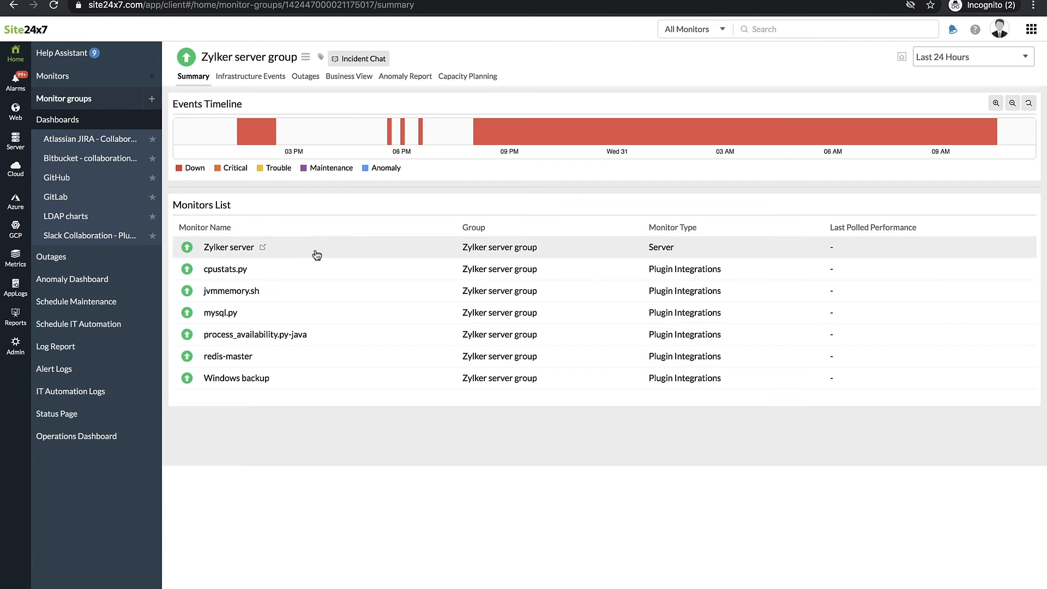
mouse_move(318, 376)
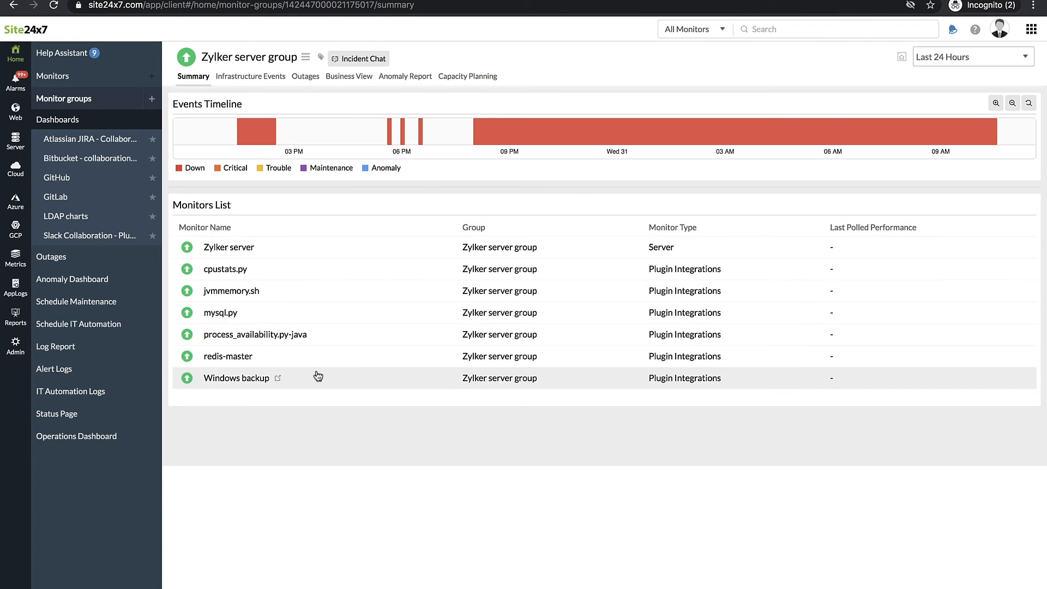
mouse_move(319, 379)
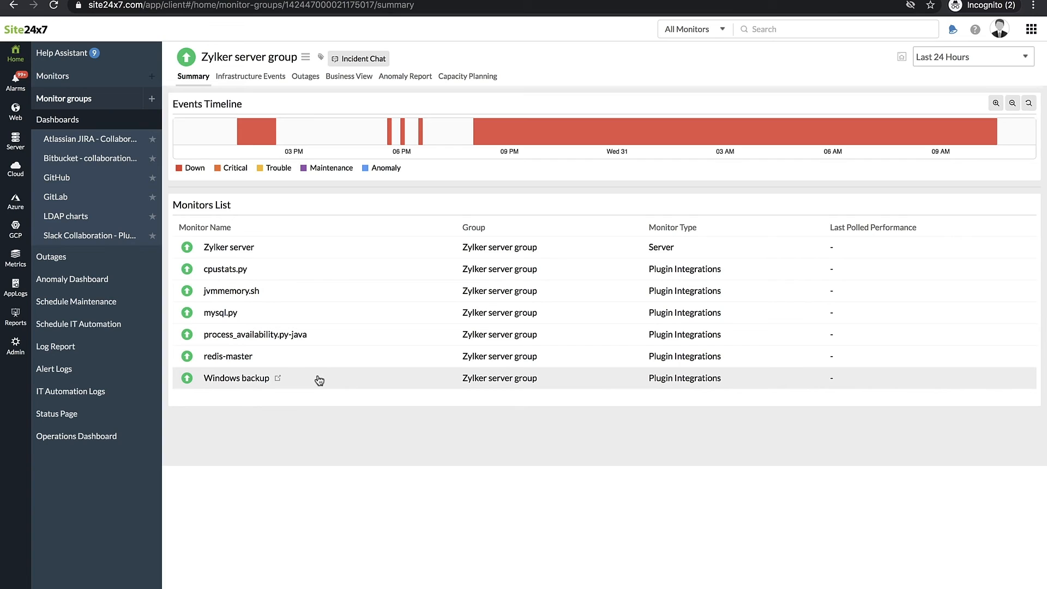
mouse_move(326, 406)
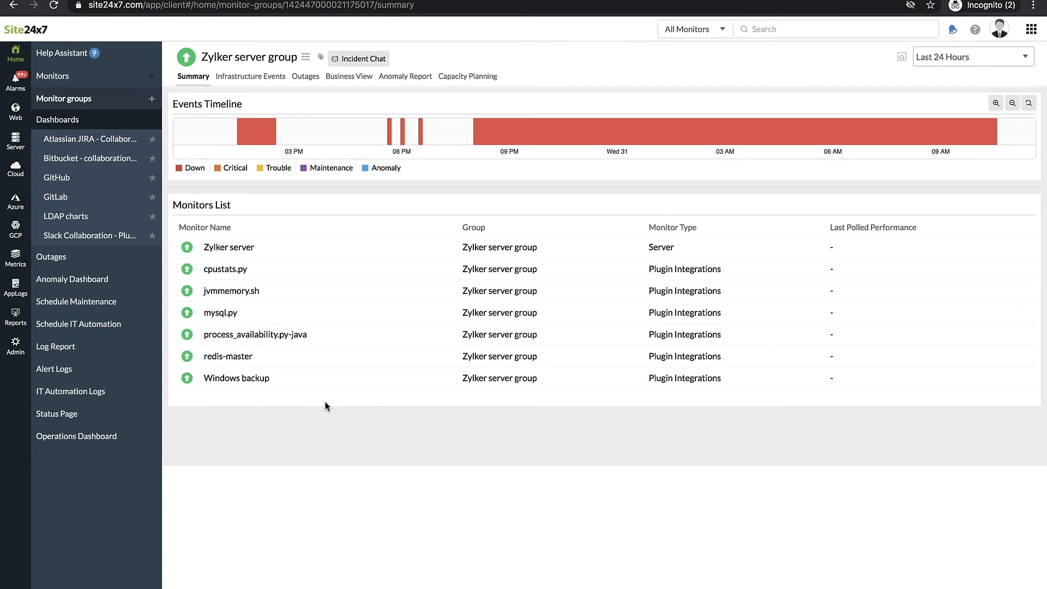
left_click(308, 59)
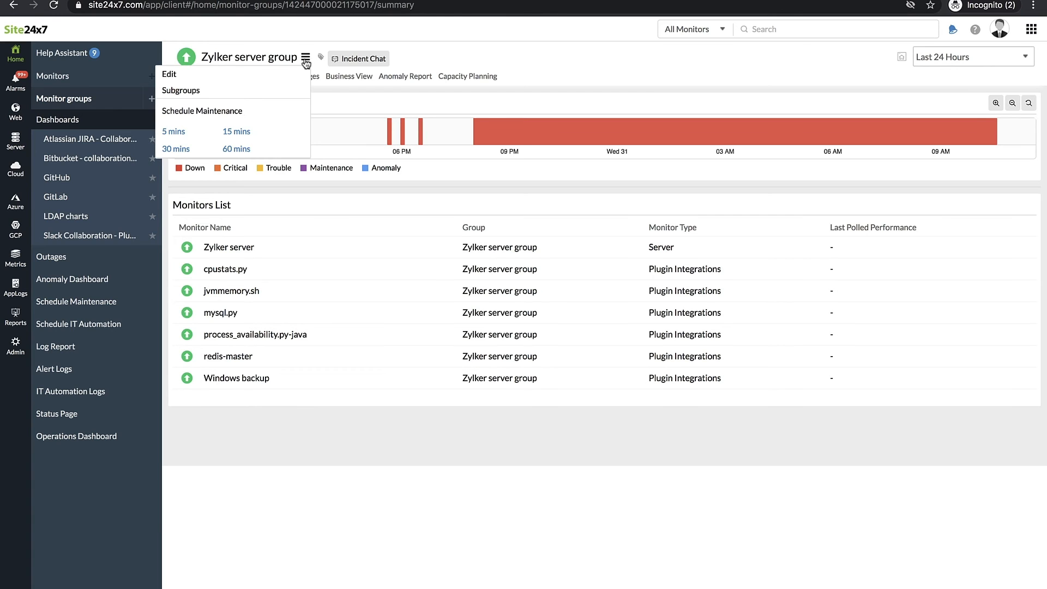
mouse_move(169, 74)
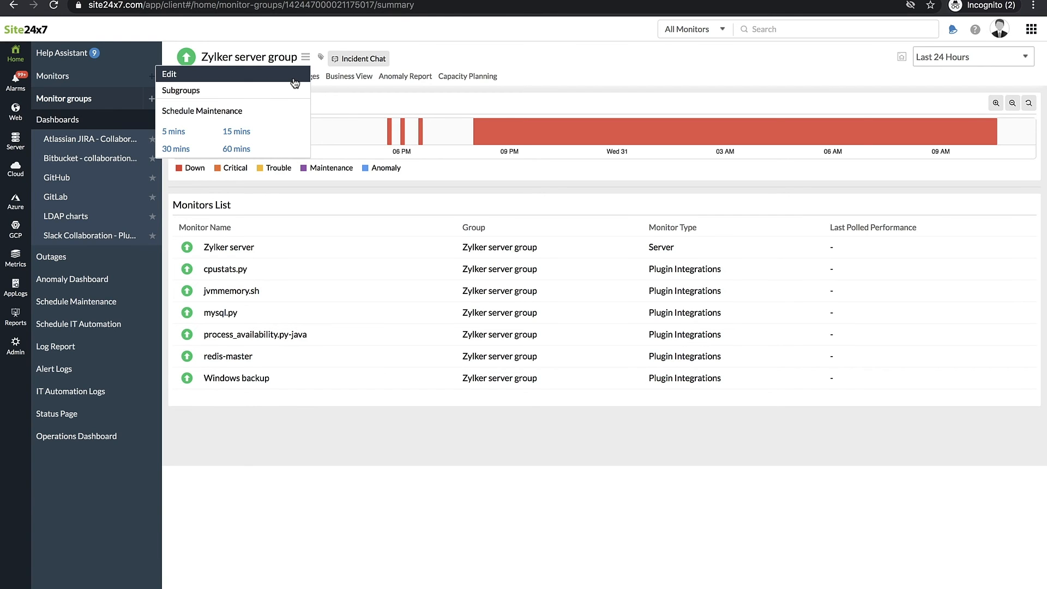
Step: Edit the Zylker server group and enable 'Suppress alert when dependent monitor is down'
left_click(170, 74)
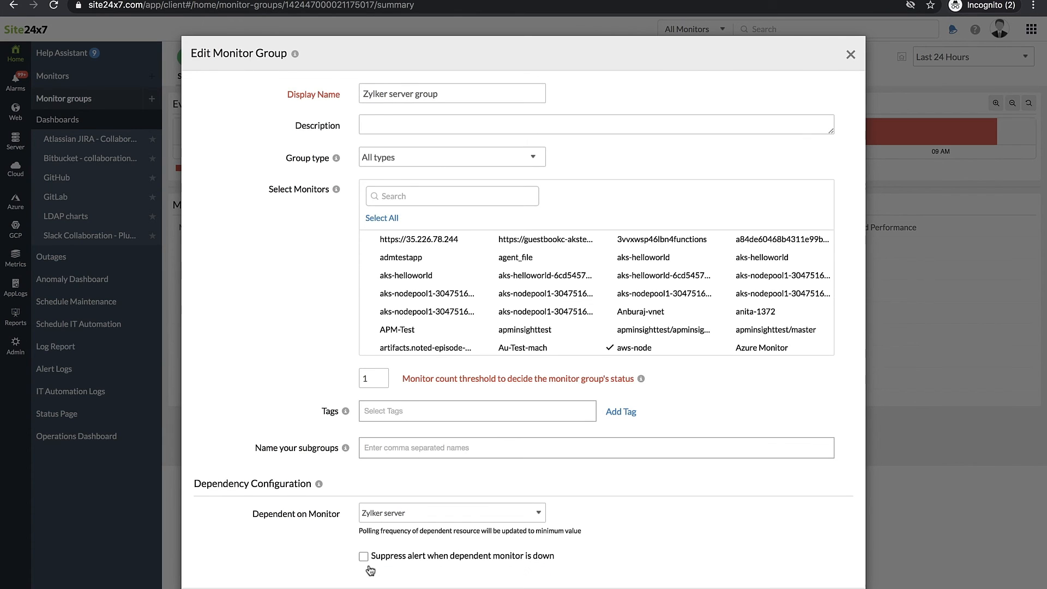
left_click(364, 572)
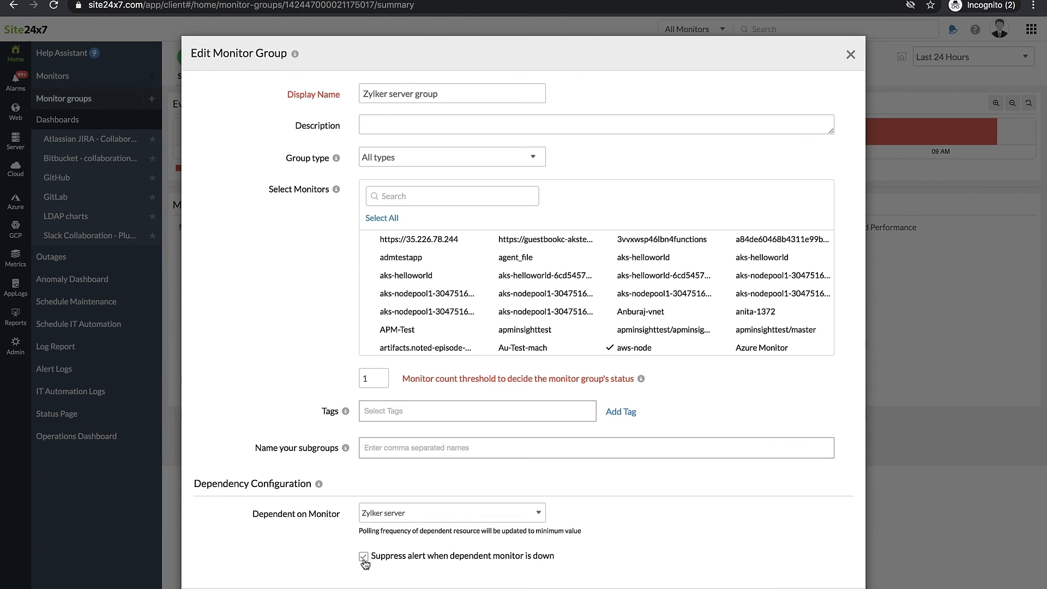